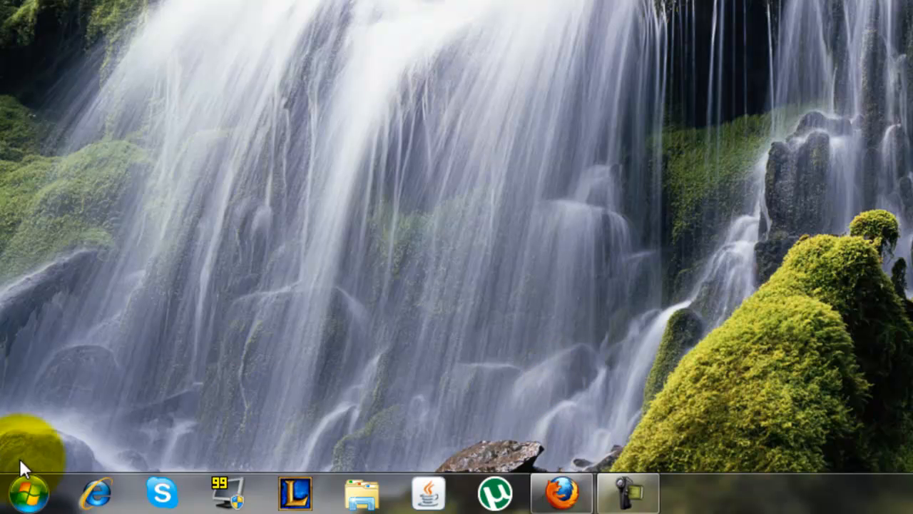
- Locate and highlight Java(TM) 7 Update 1 (64-bit) in the Programs and Features list
{"action": "left_click", "coordinate": [27, 497]}
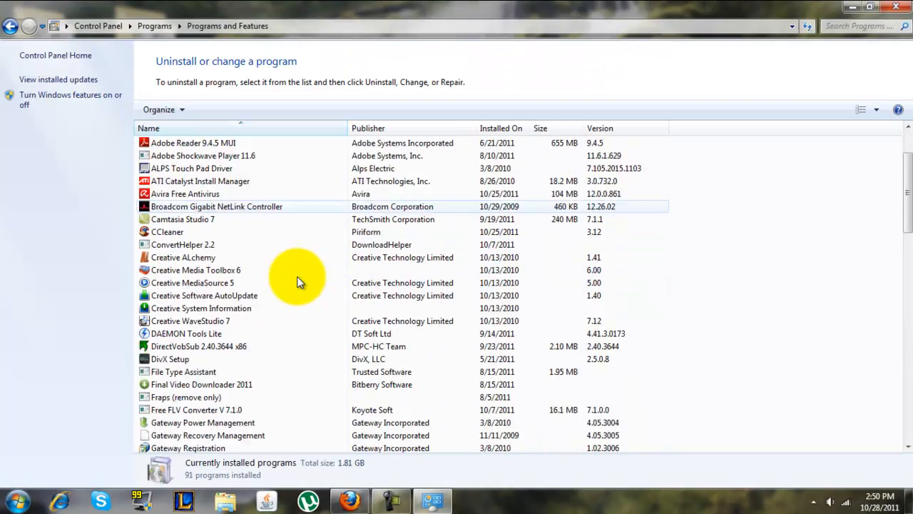
{"action": "scroll", "scroll_direction": "down", "scroll_amount": 3}
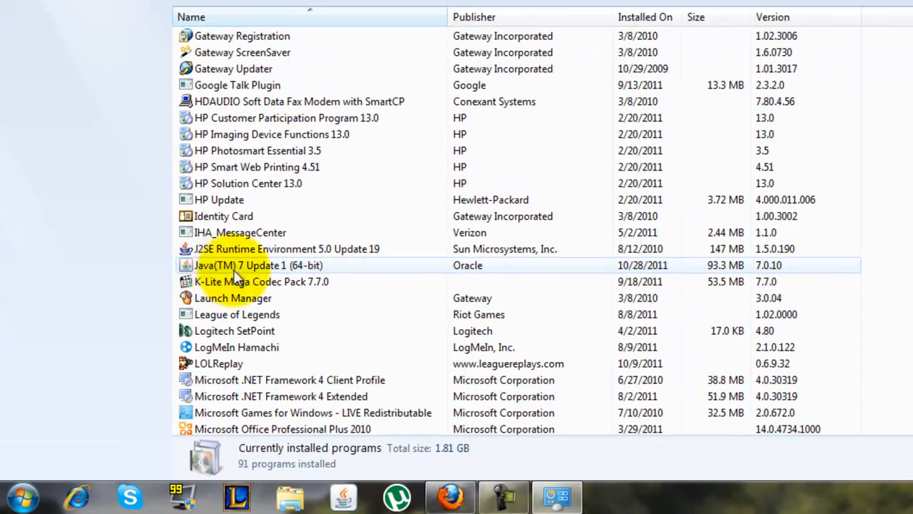
{"action": "left_click", "coordinate": [259, 266]}
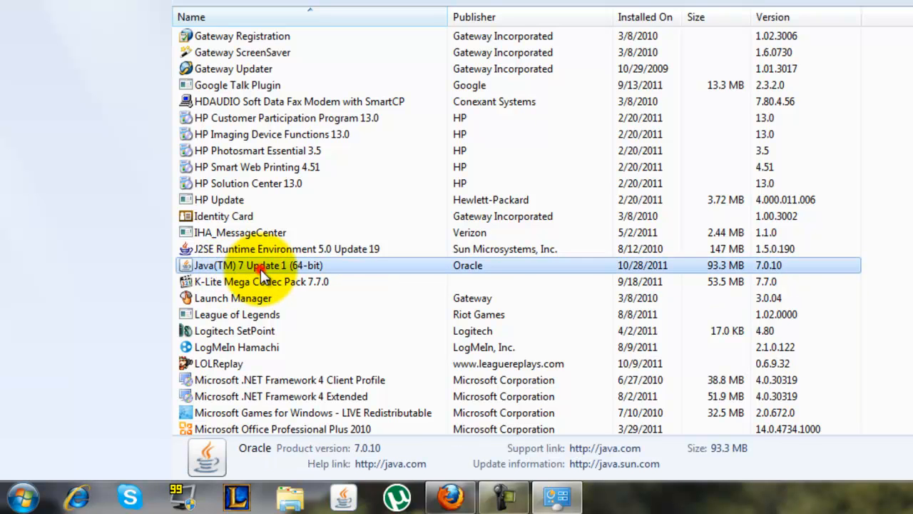
{"action": "mouse_move", "coordinate": [370, 271]}
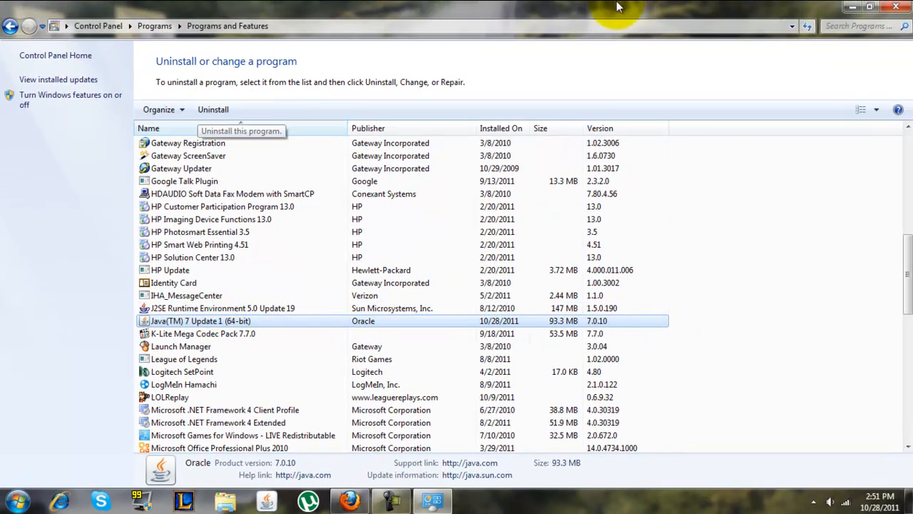
{"action": "mouse_move", "coordinate": [896, 8]}
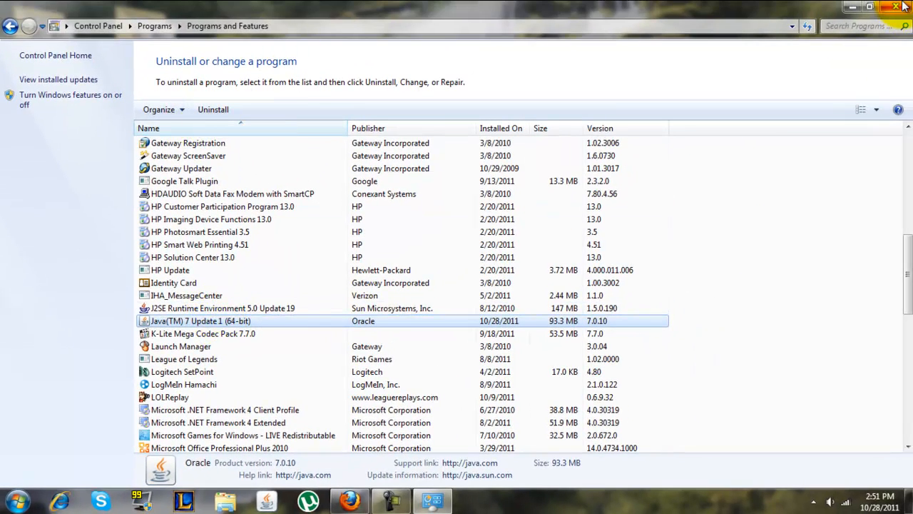
- View Computer Properties to confirm the 64-bit Windows 7 Home Premium system type
{"action": "left_click", "coordinate": [893, 7]}
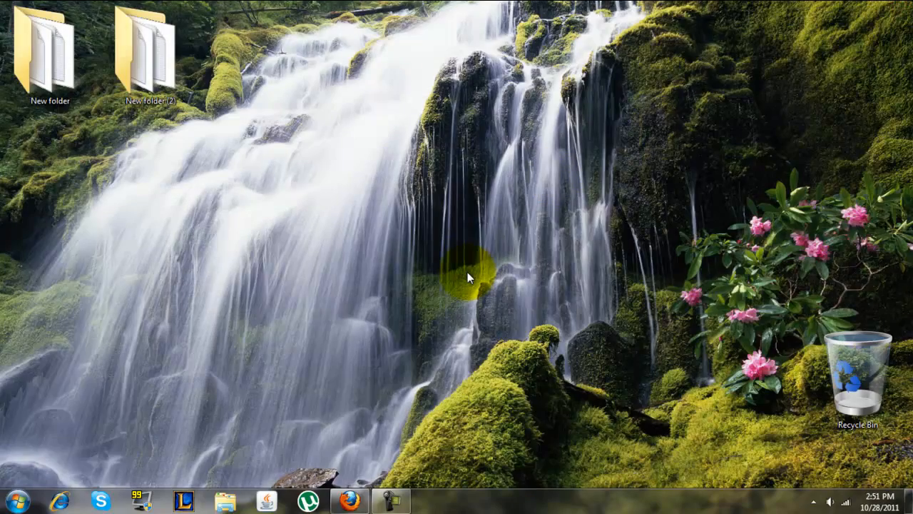
{"action": "left_click", "coordinate": [29, 495]}
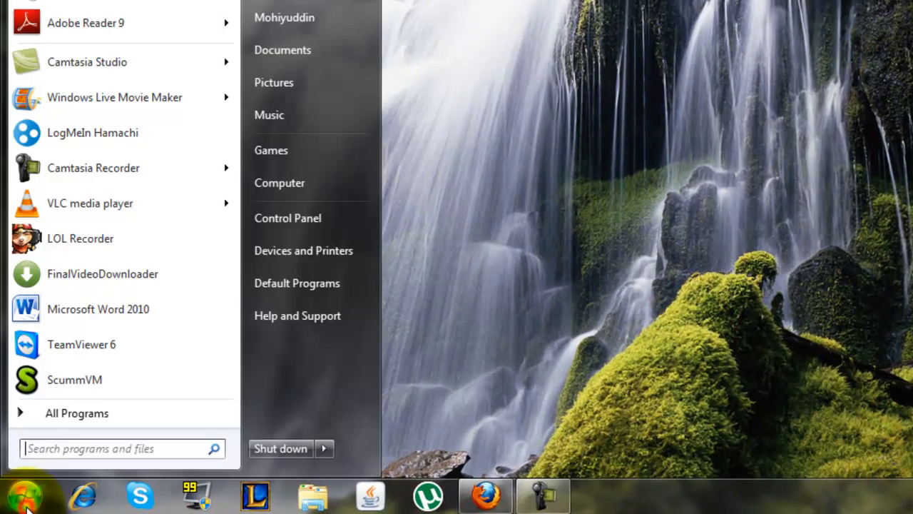
{"action": "mouse_move", "coordinate": [302, 194]}
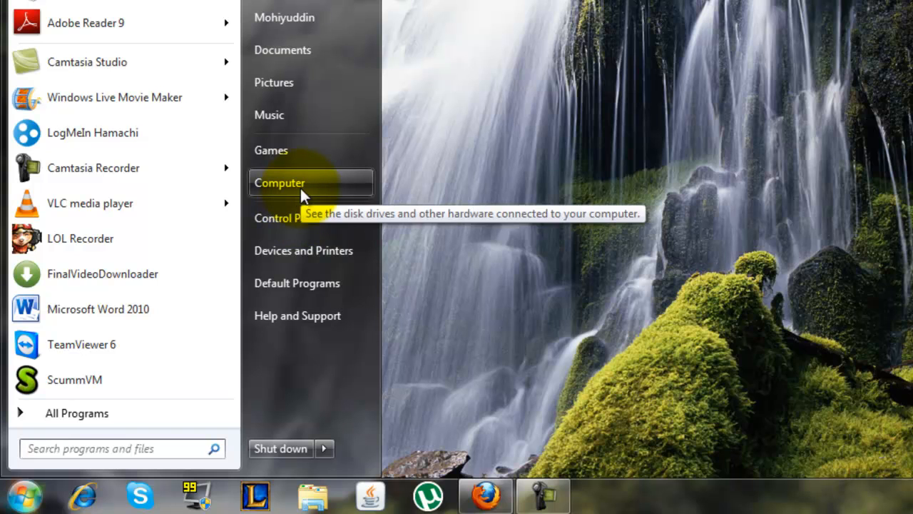
{"action": "right_click", "coordinate": [280, 183]}
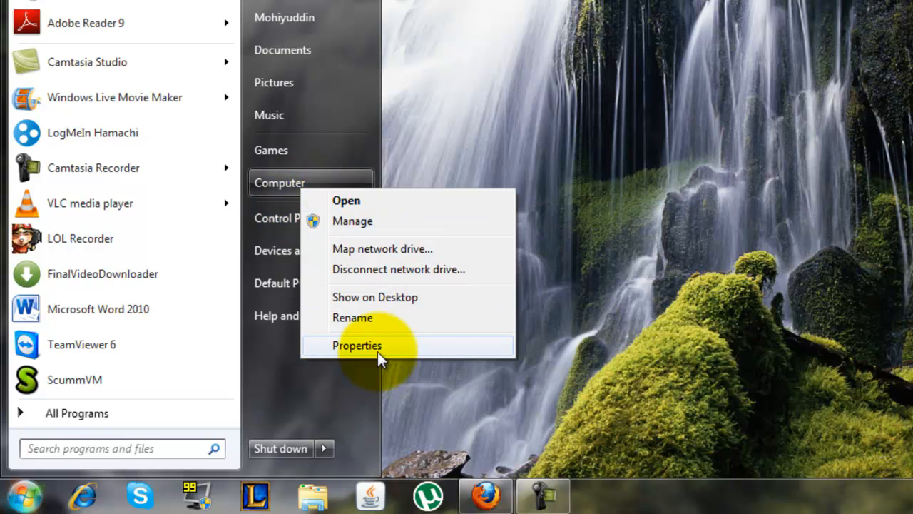
{"action": "left_click", "coordinate": [357, 345]}
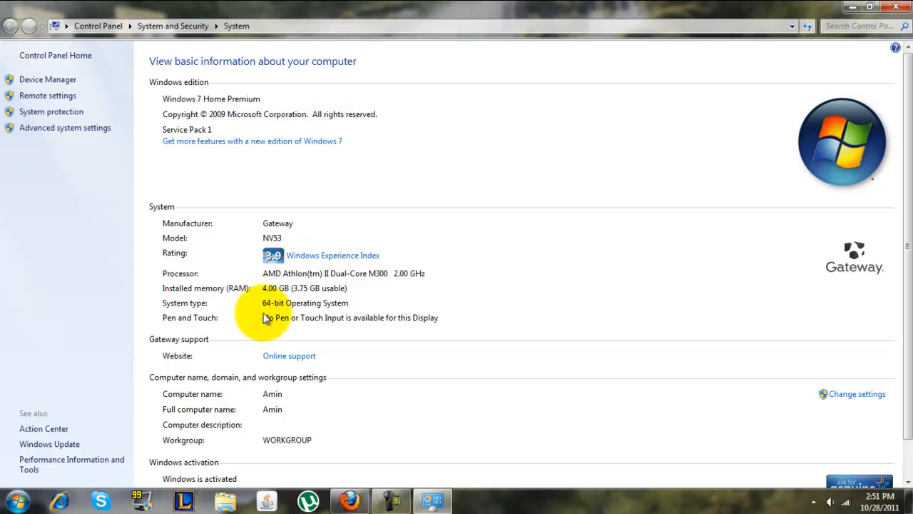
{"action": "mouse_move", "coordinate": [279, 314]}
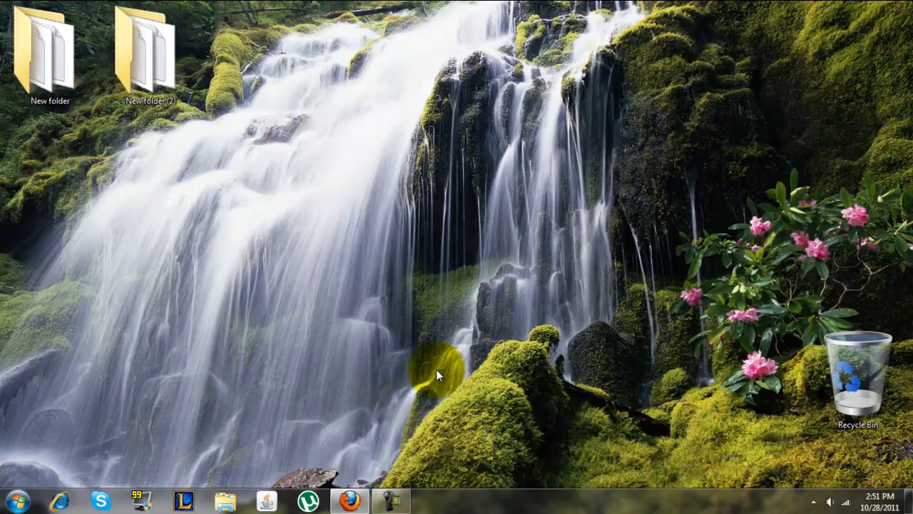
{"action": "mouse_move", "coordinate": [359, 505]}
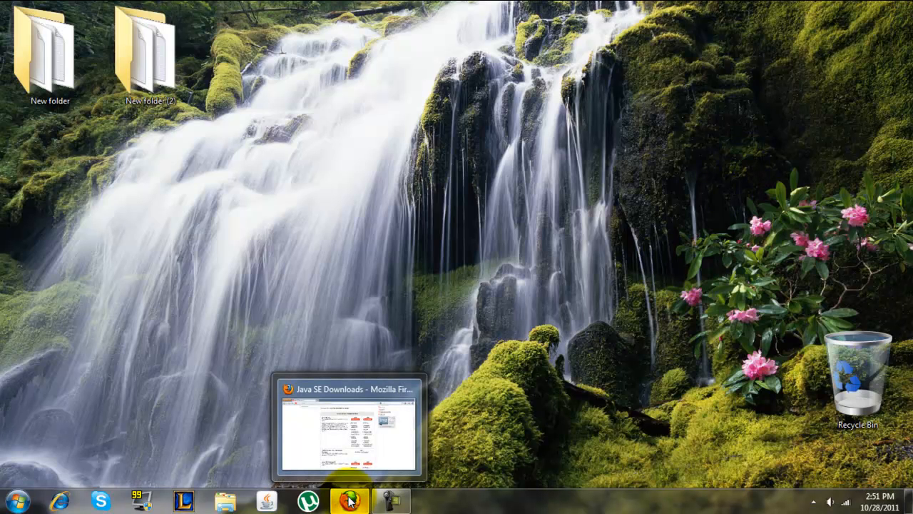
{"action": "mouse_move", "coordinate": [351, 507]}
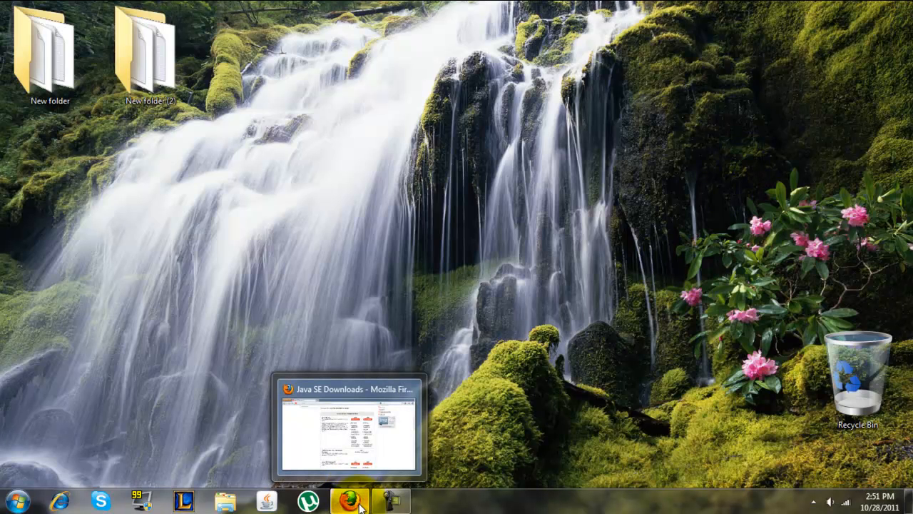
- Reach the JRE download page for Java SE 7u1 from the Java SE Downloads overview
{"action": "left_click", "coordinate": [348, 499]}
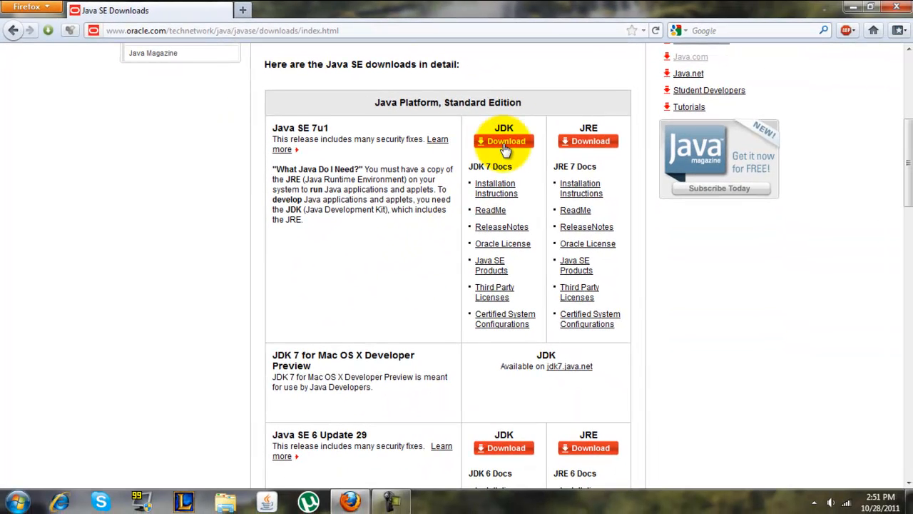
{"action": "mouse_move", "coordinate": [550, 149]}
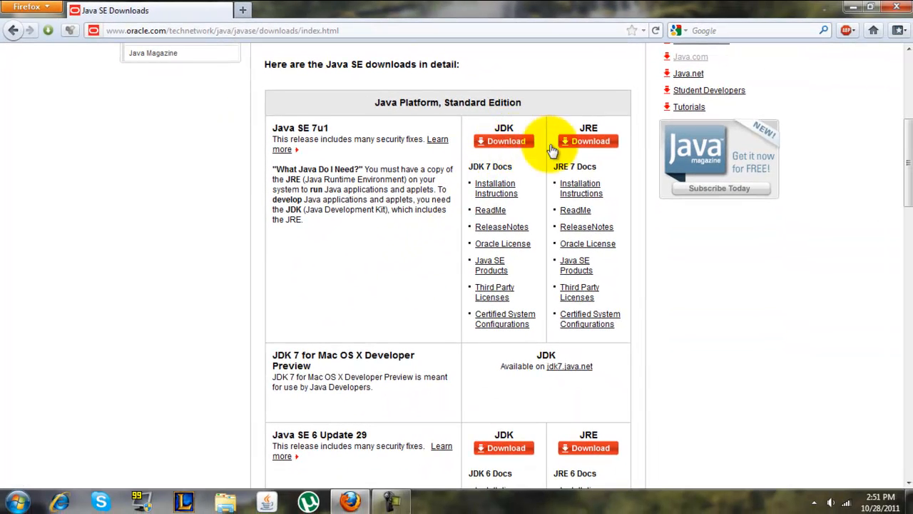
{"action": "mouse_move", "coordinate": [599, 142]}
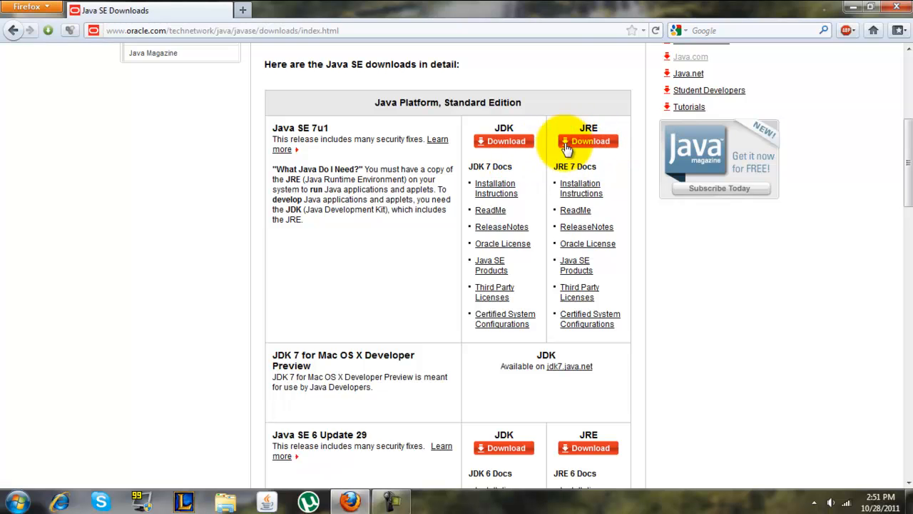
{"action": "mouse_move", "coordinate": [514, 145]}
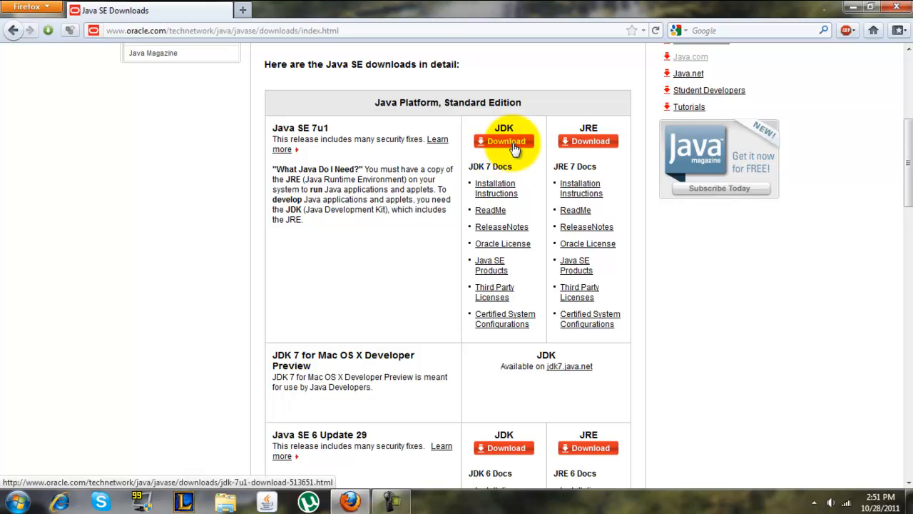
{"action": "mouse_move", "coordinate": [586, 150]}
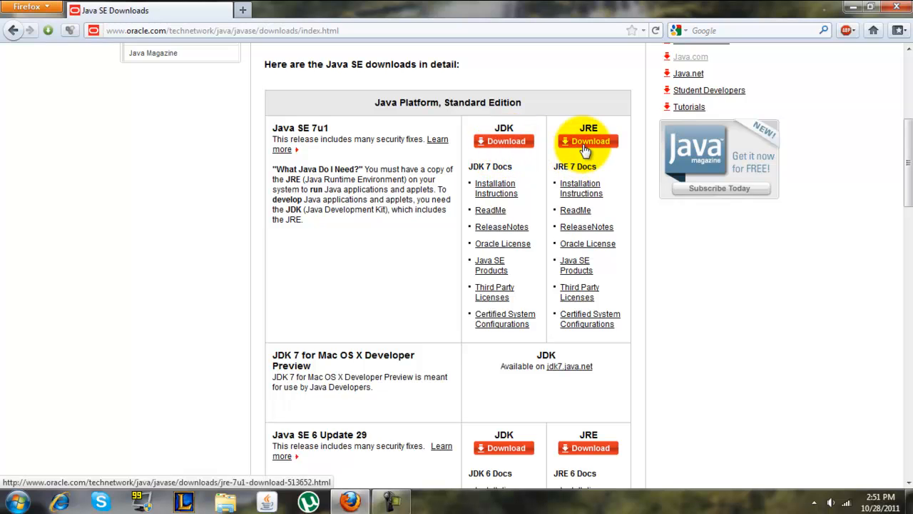
{"action": "mouse_move", "coordinate": [553, 170]}
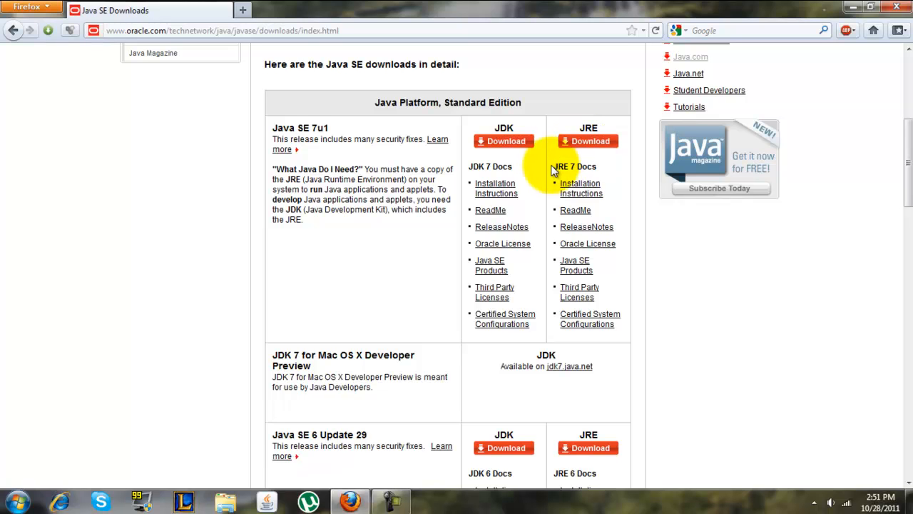
{"action": "mouse_move", "coordinate": [501, 154]}
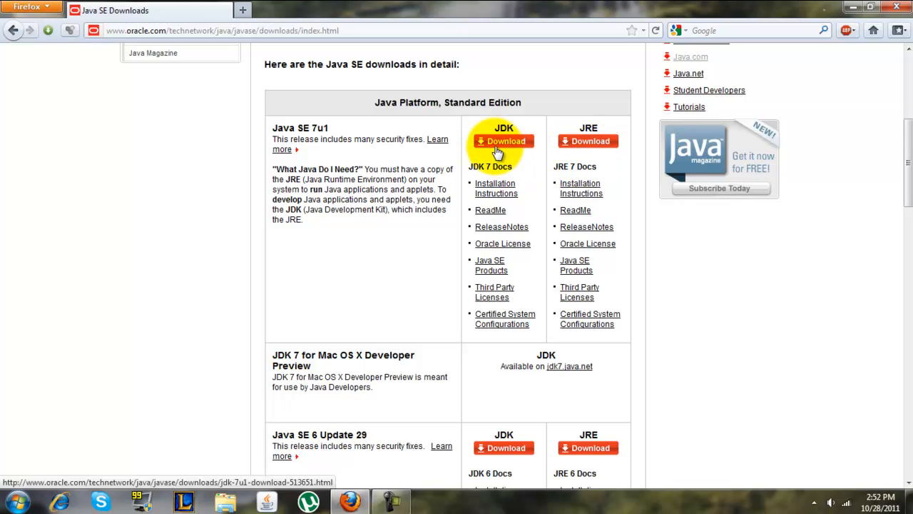
{"action": "mouse_move", "coordinate": [523, 159]}
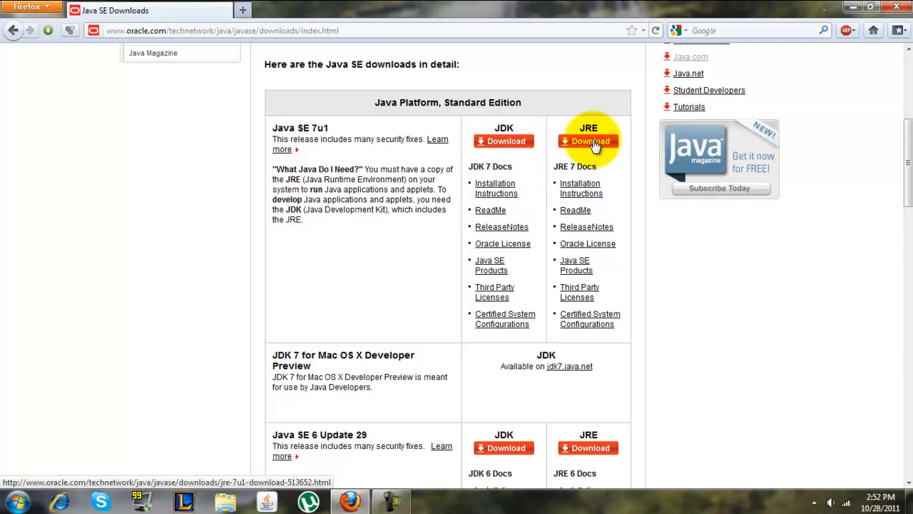
{"action": "left_click", "coordinate": [588, 142]}
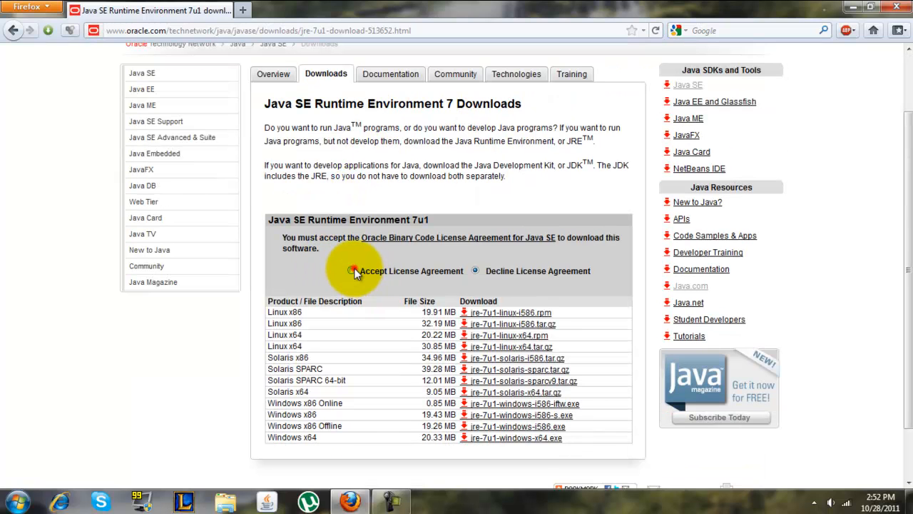
- Accept the license and save jre-7u1-windows-x64.exe to disk
{"action": "left_click", "coordinate": [352, 271]}
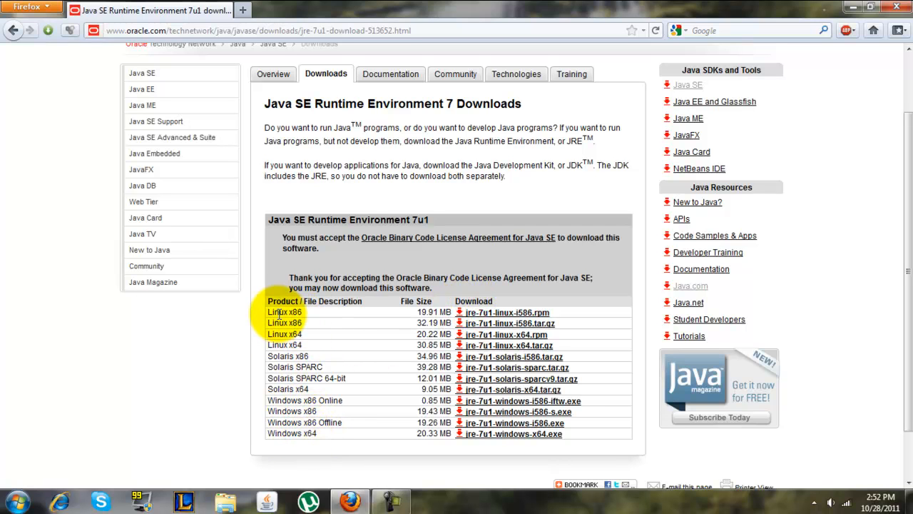
{"action": "mouse_move", "coordinate": [286, 367]}
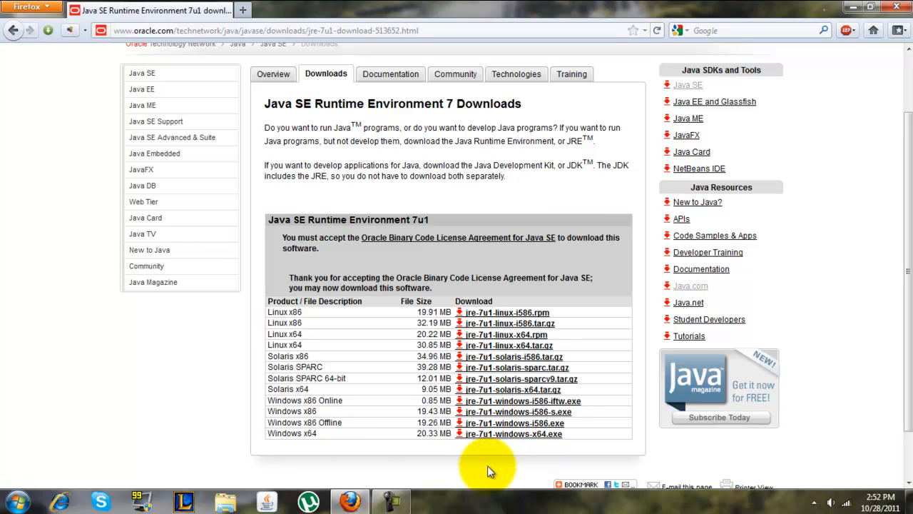
{"action": "left_click", "coordinate": [512, 434]}
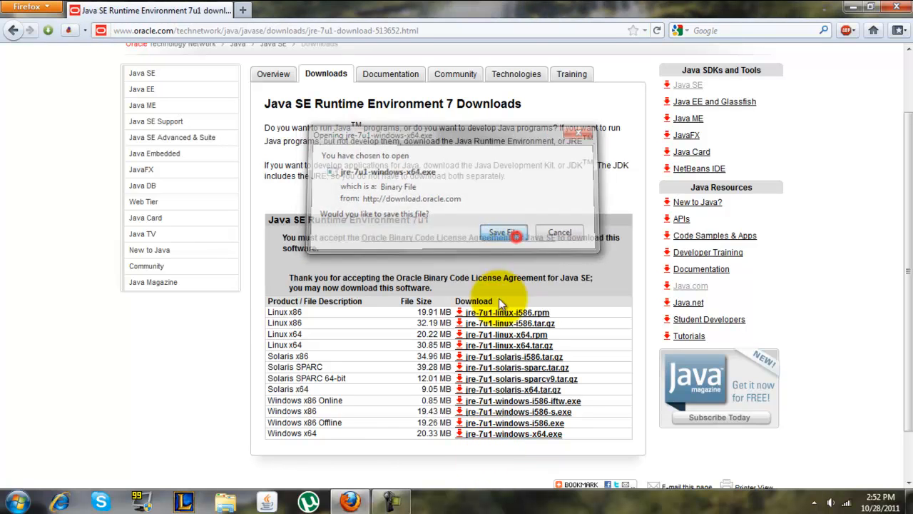
{"action": "left_click", "coordinate": [502, 232]}
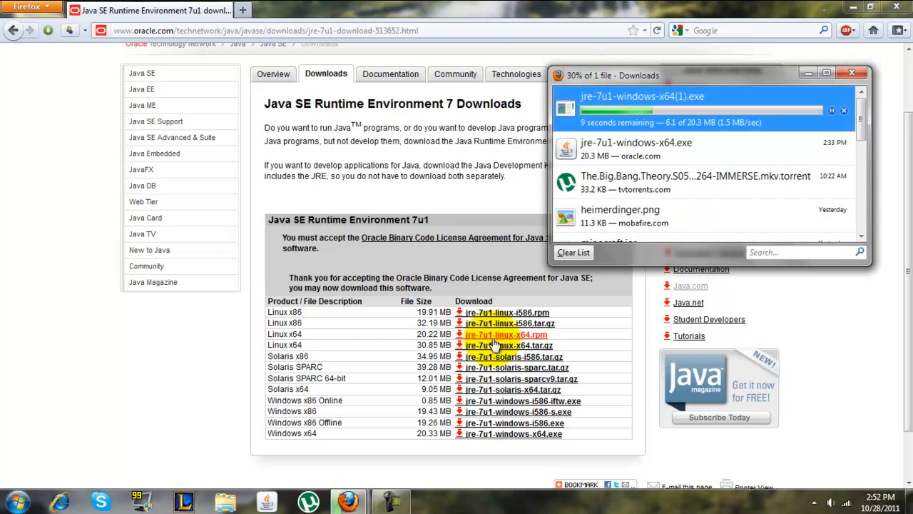
{"action": "mouse_move", "coordinate": [676, 147]}
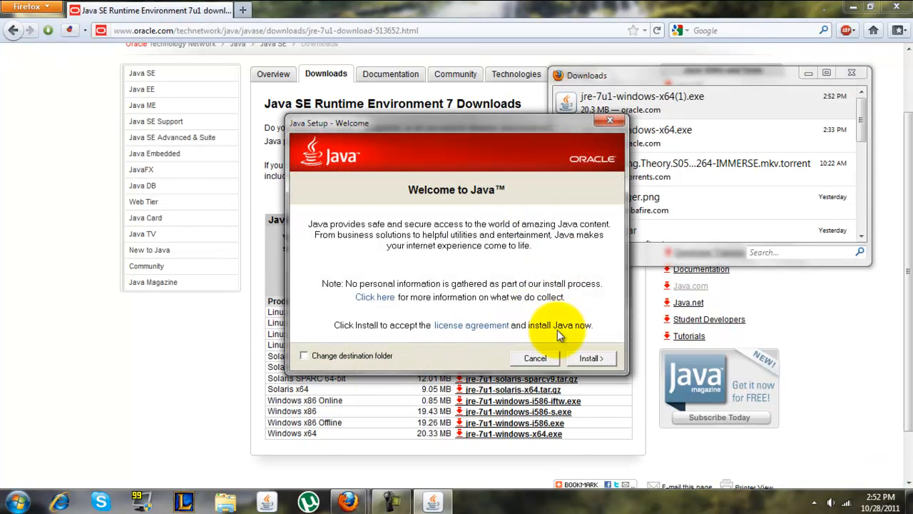
{"action": "mouse_move", "coordinate": [593, 358]}
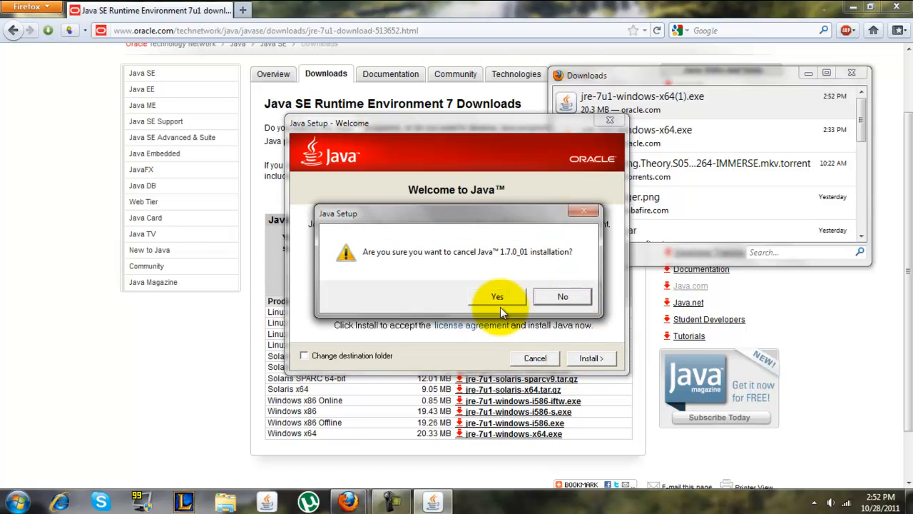
- Confirm cancelling the Java 7u1 installation, returning to the desktop
{"action": "left_click", "coordinate": [495, 295]}
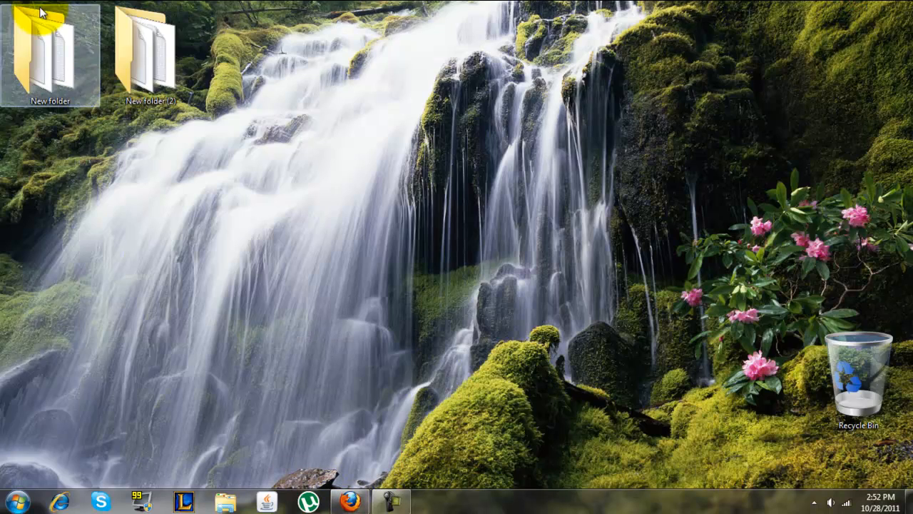
- Start the Minecraft application from the desktop's New folder and close the Explorer window
{"action": "double_click", "coordinate": [44, 50]}
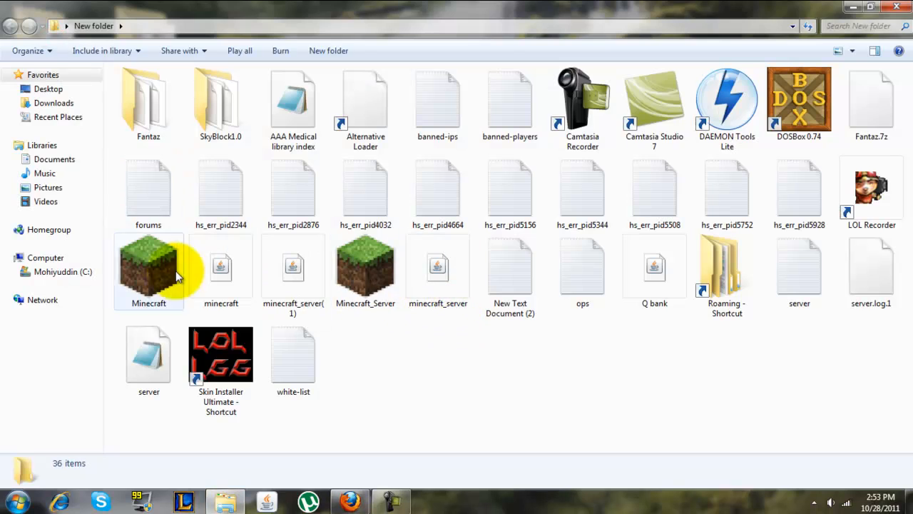
{"action": "left_click", "coordinate": [148, 271]}
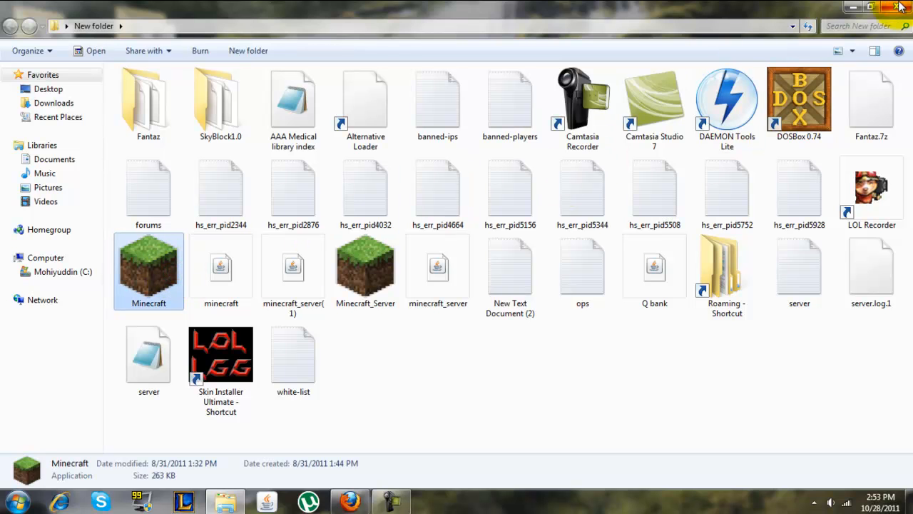
{"action": "left_click", "coordinate": [899, 7]}
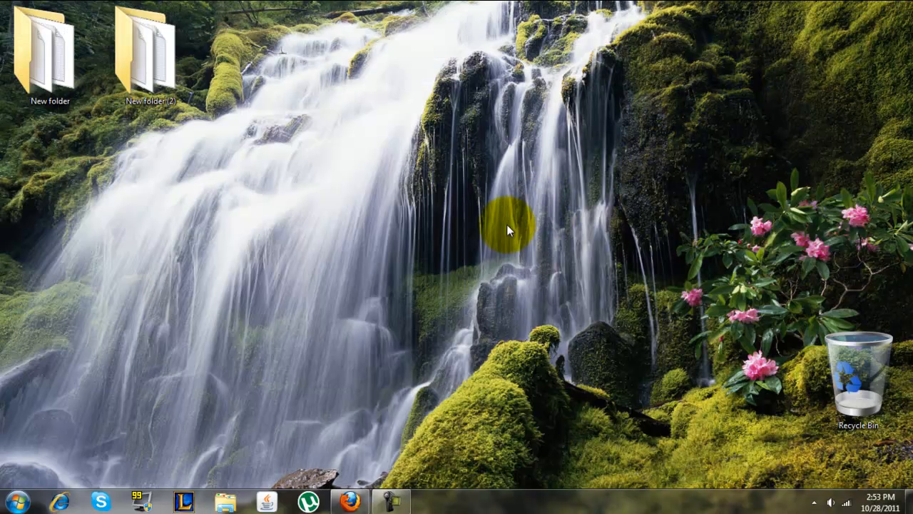
{"action": "mouse_move", "coordinate": [484, 240]}
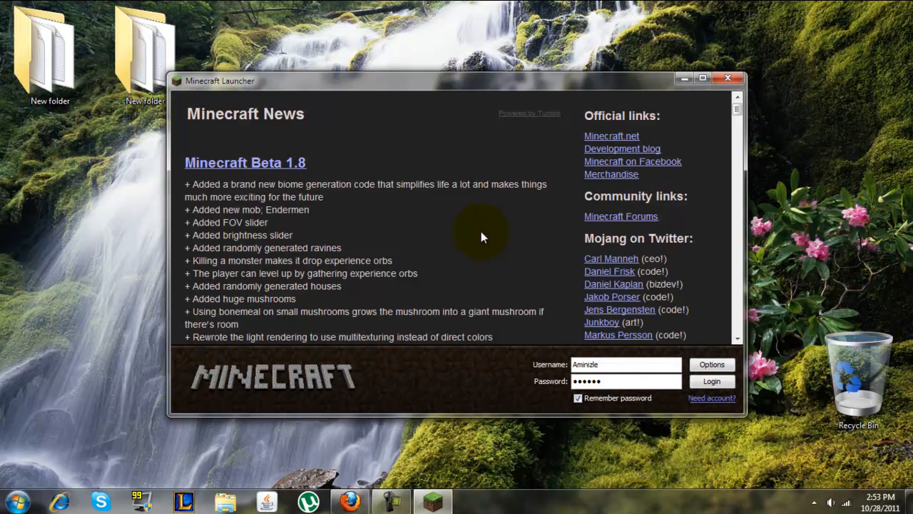
- Log in through the launcher and load the fantaz single-player world
{"action": "left_click", "coordinate": [712, 381]}
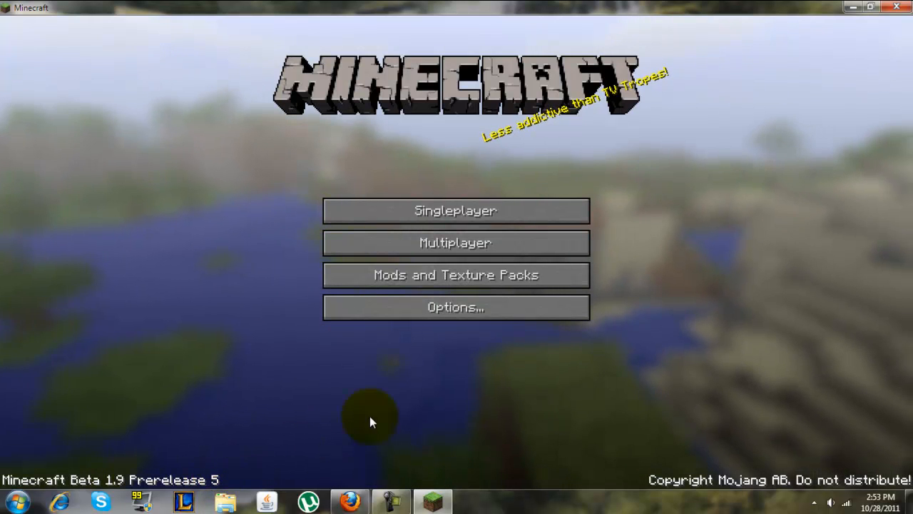
{"action": "left_click", "coordinate": [456, 209]}
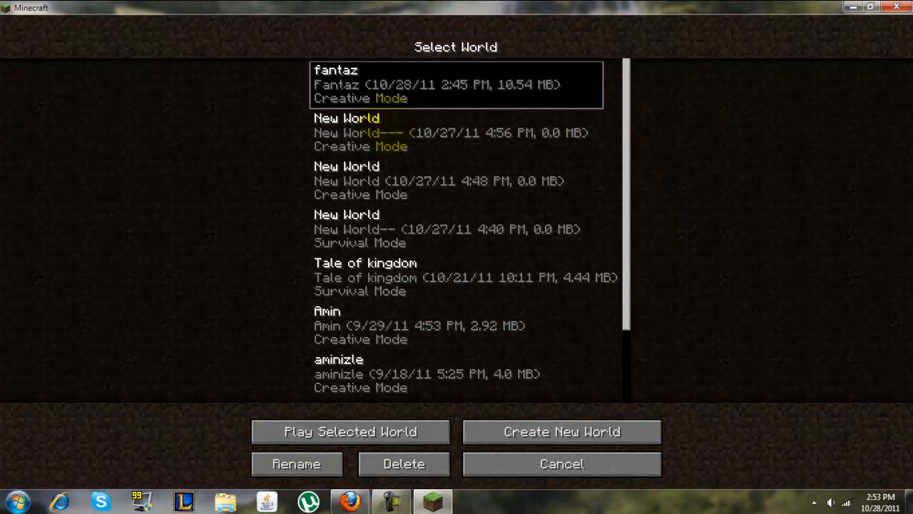
{"action": "left_click", "coordinate": [348, 431]}
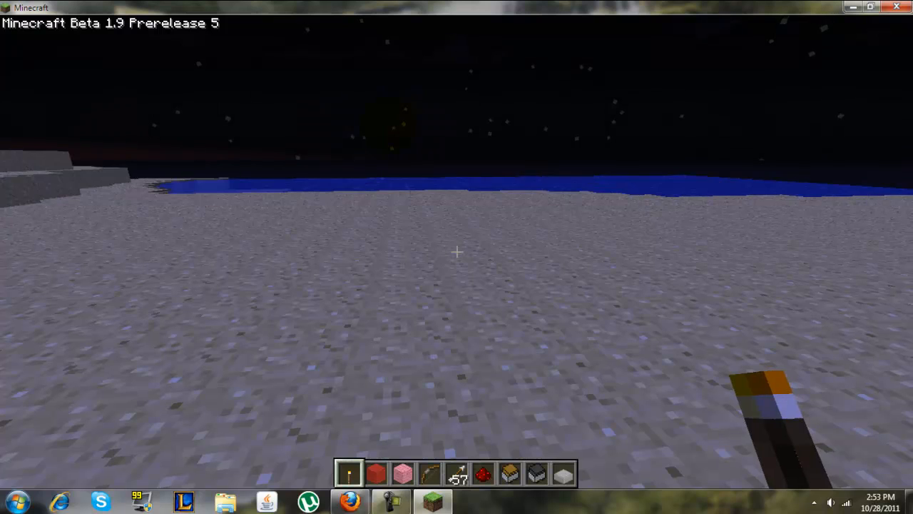